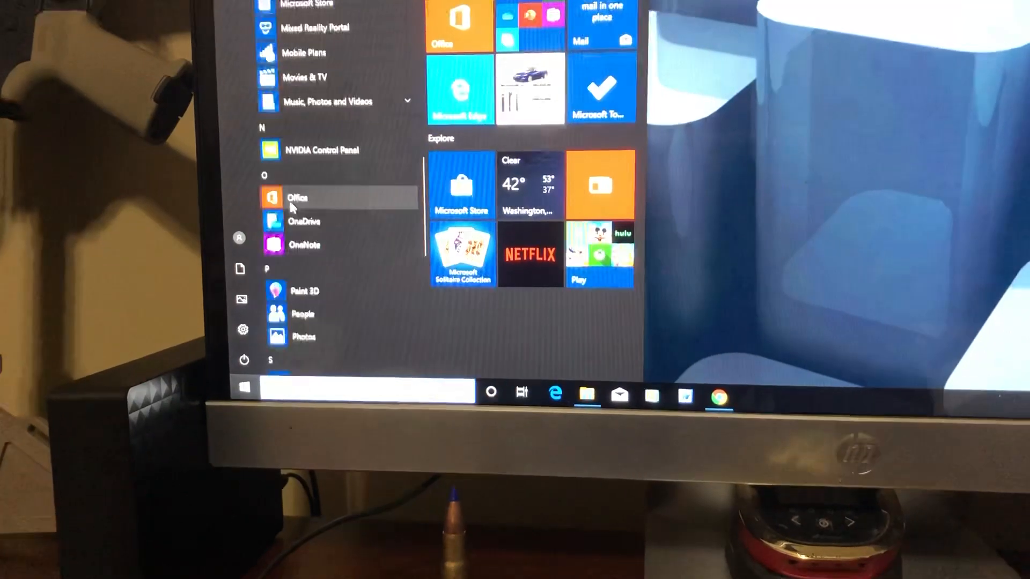
scroll(down, 3)
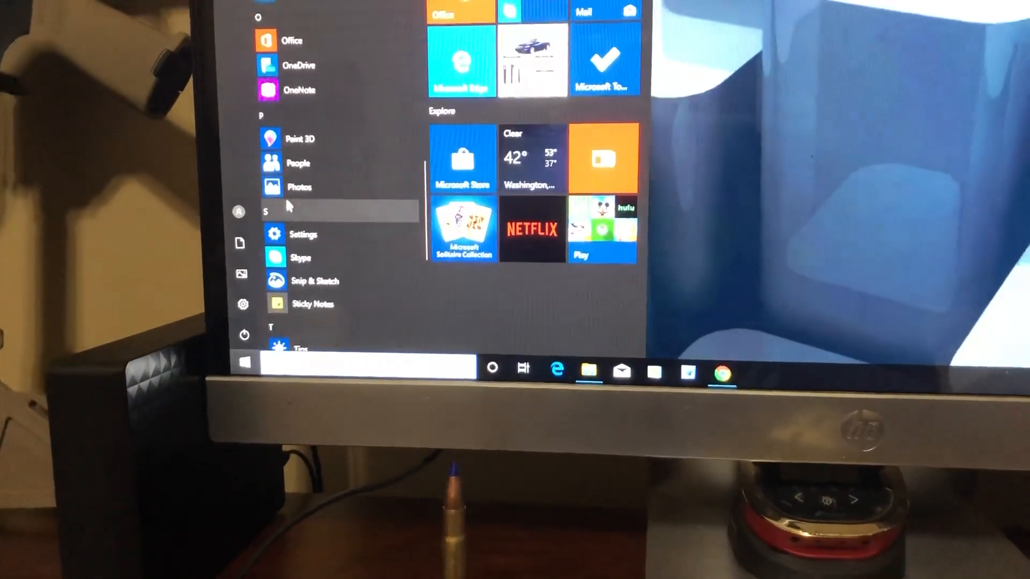